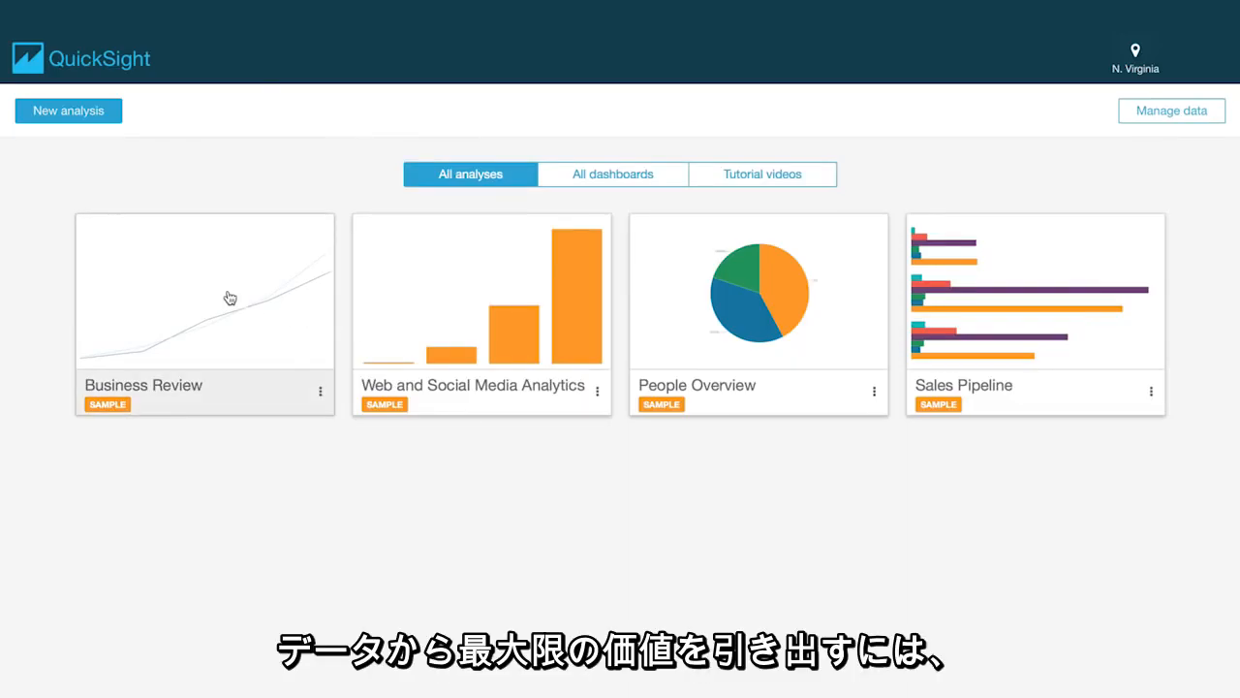
# Open the Business Review analysis and scroll through its revenue visuals
pyautogui.click(204, 291)
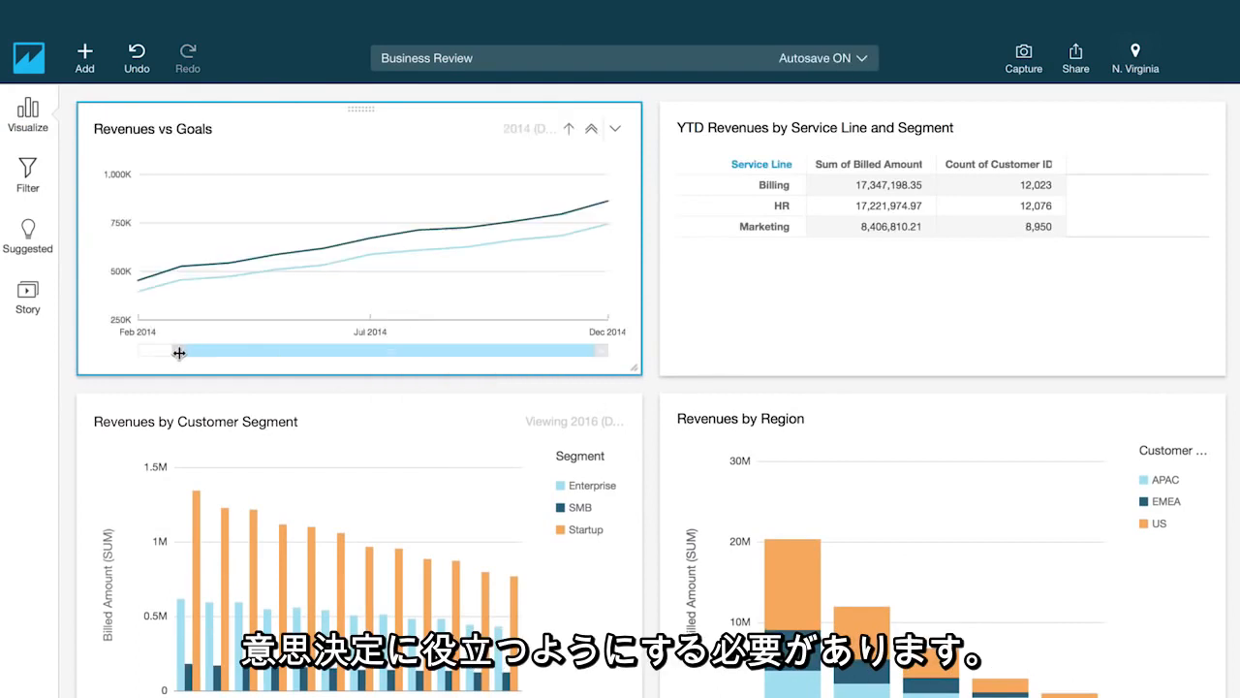
pyautogui.scroll(-3)
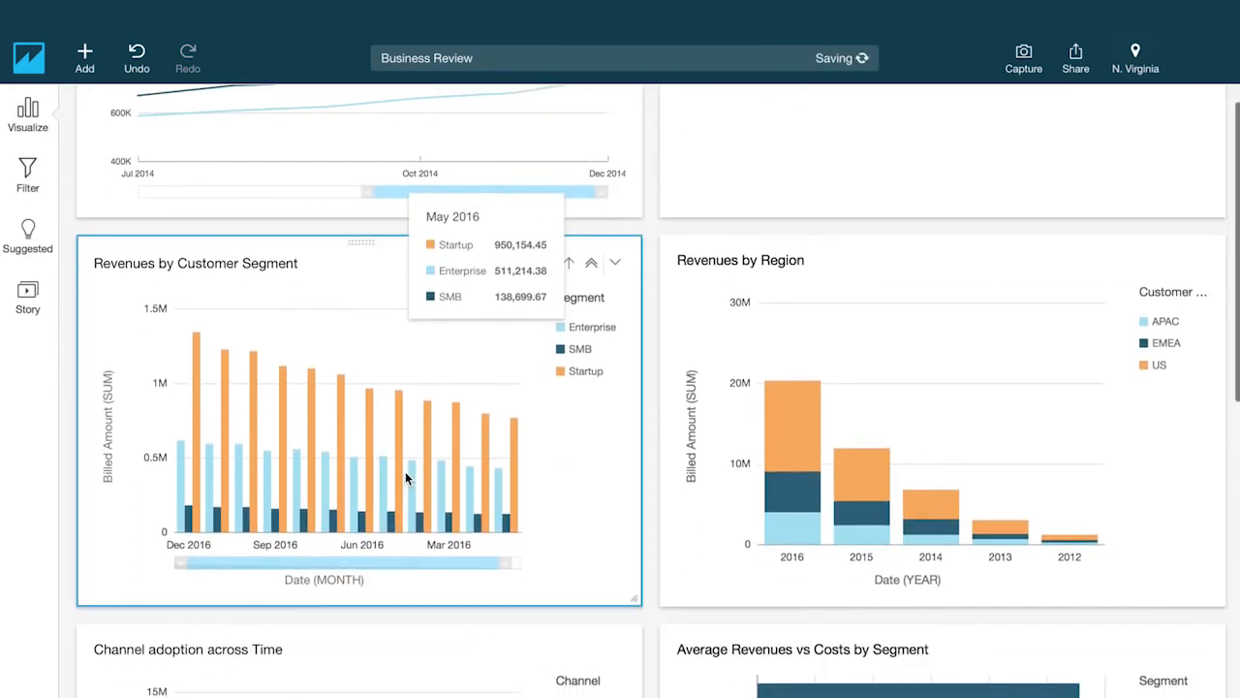
pyautogui.scroll(-3)
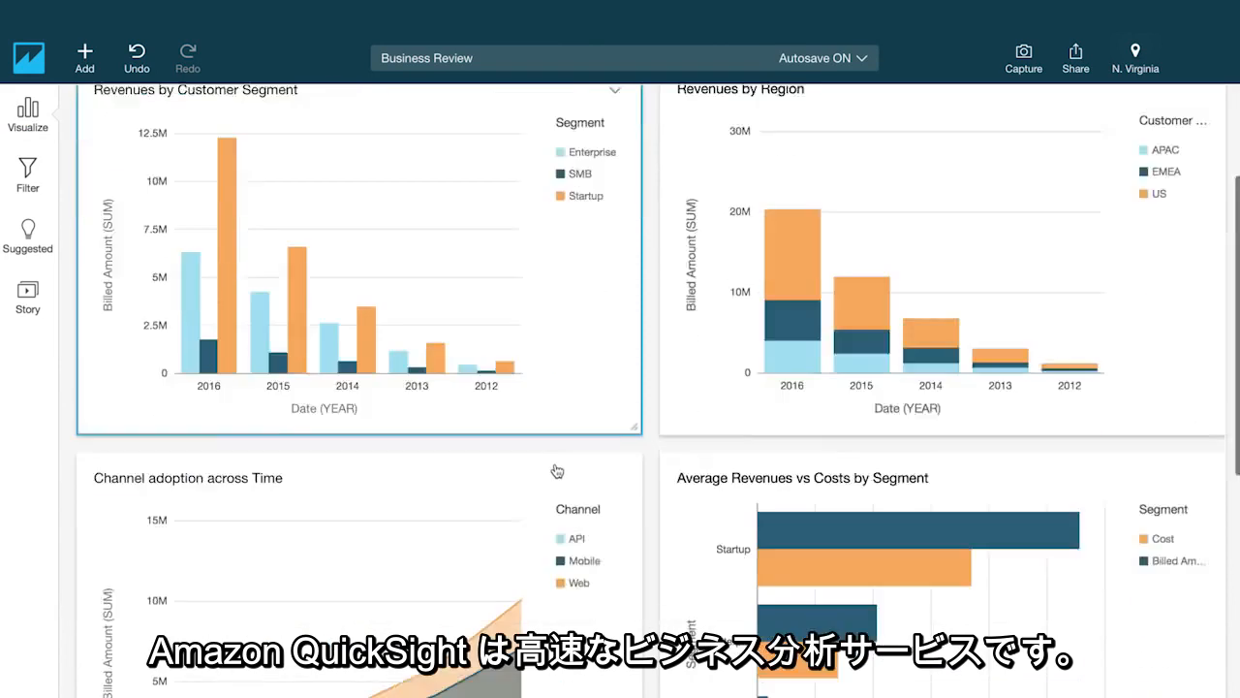
pyautogui.scroll(-3)
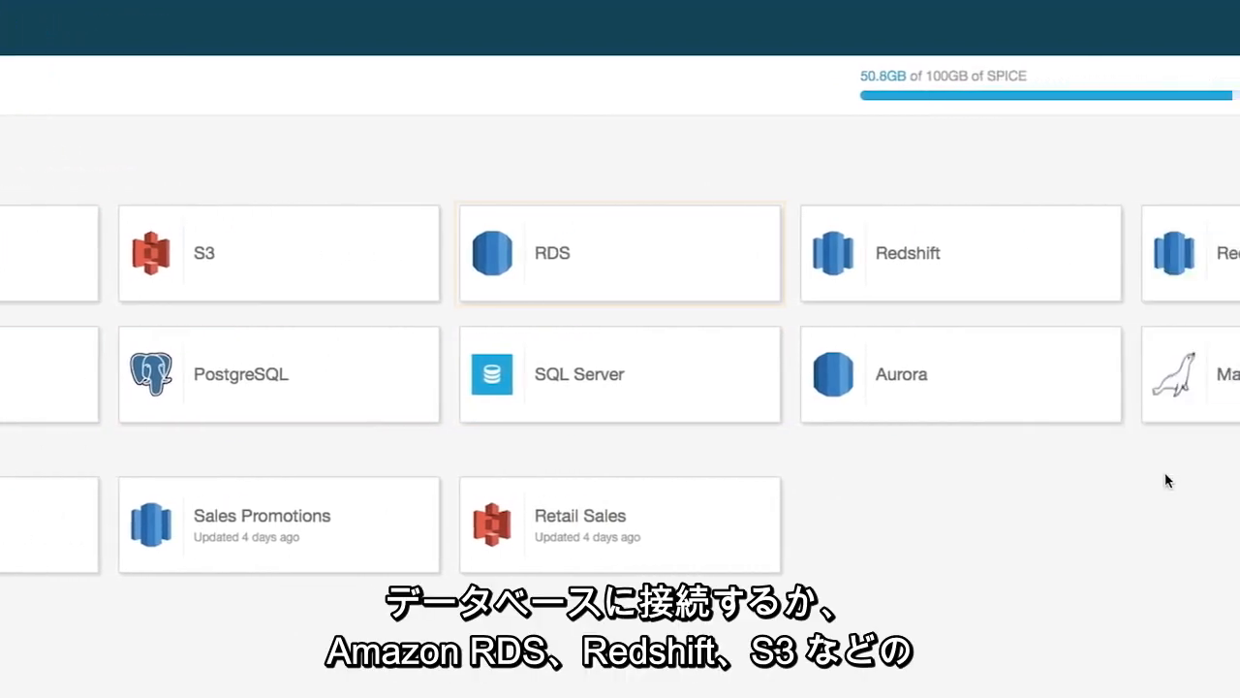
# View the new data set source options such as S3, RDS and Redshift
pyautogui.click(961, 253)
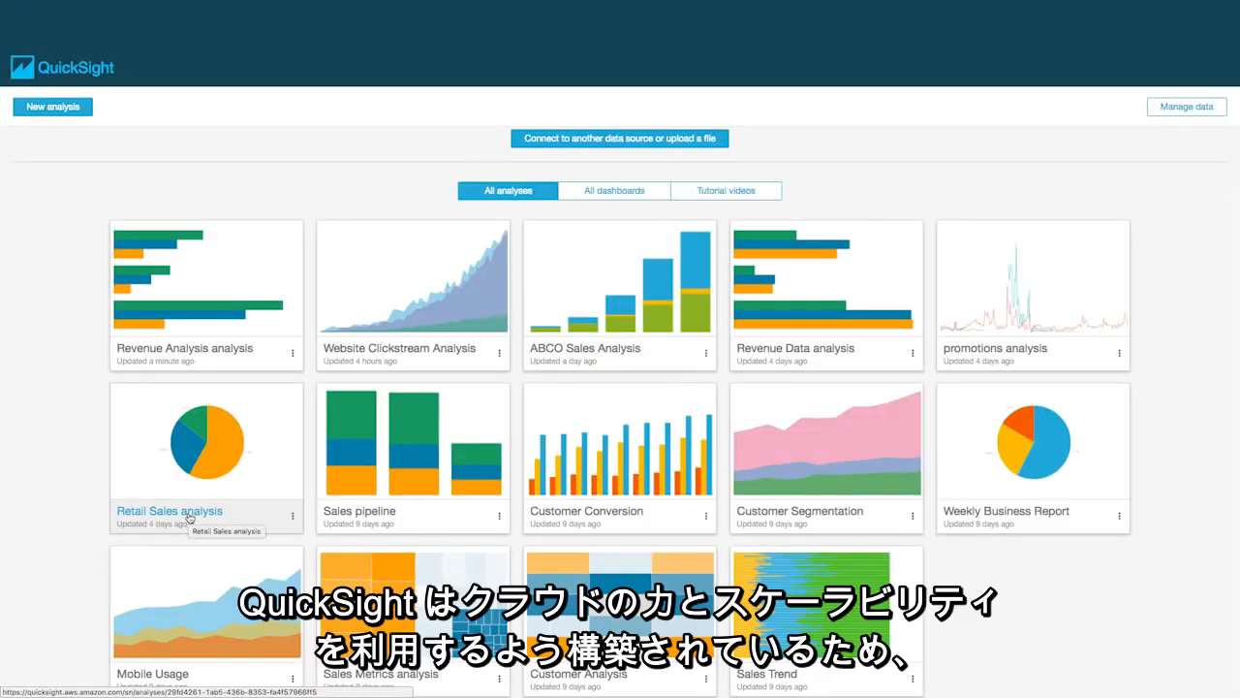
# Open the Retail Sales analysis and reach the revenue-by-salesperson bar chart
pyautogui.click(168, 510)
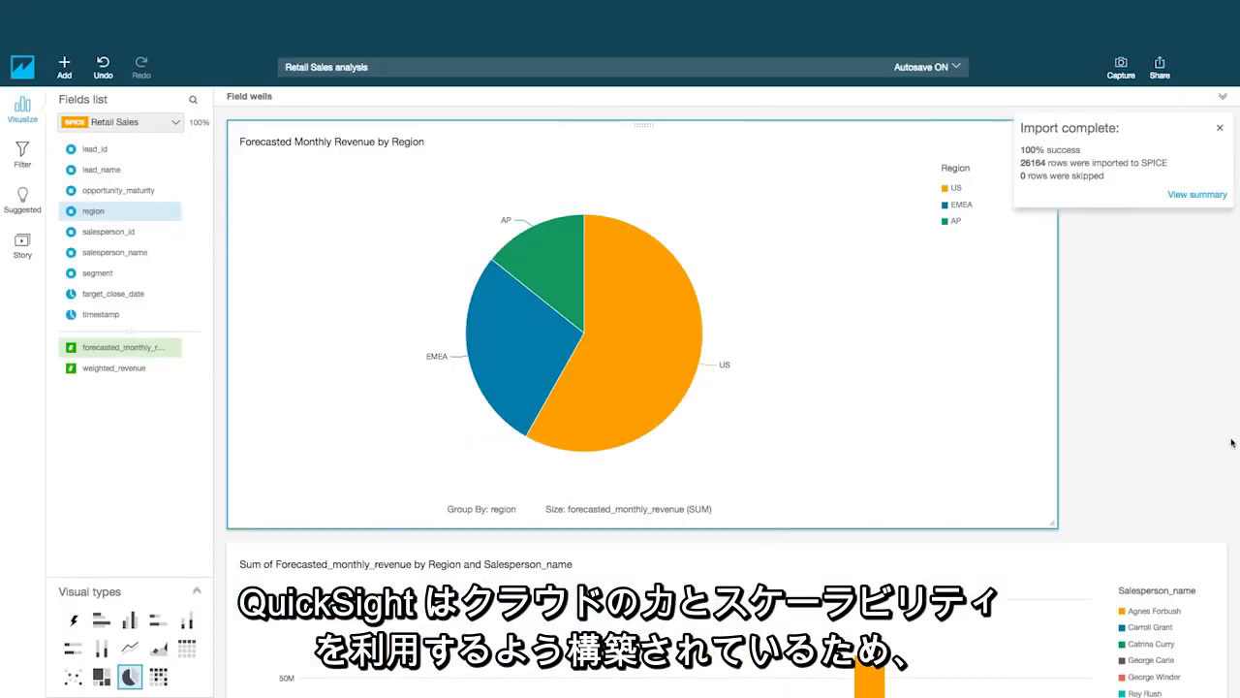
pyautogui.moveTo(1208, 380)
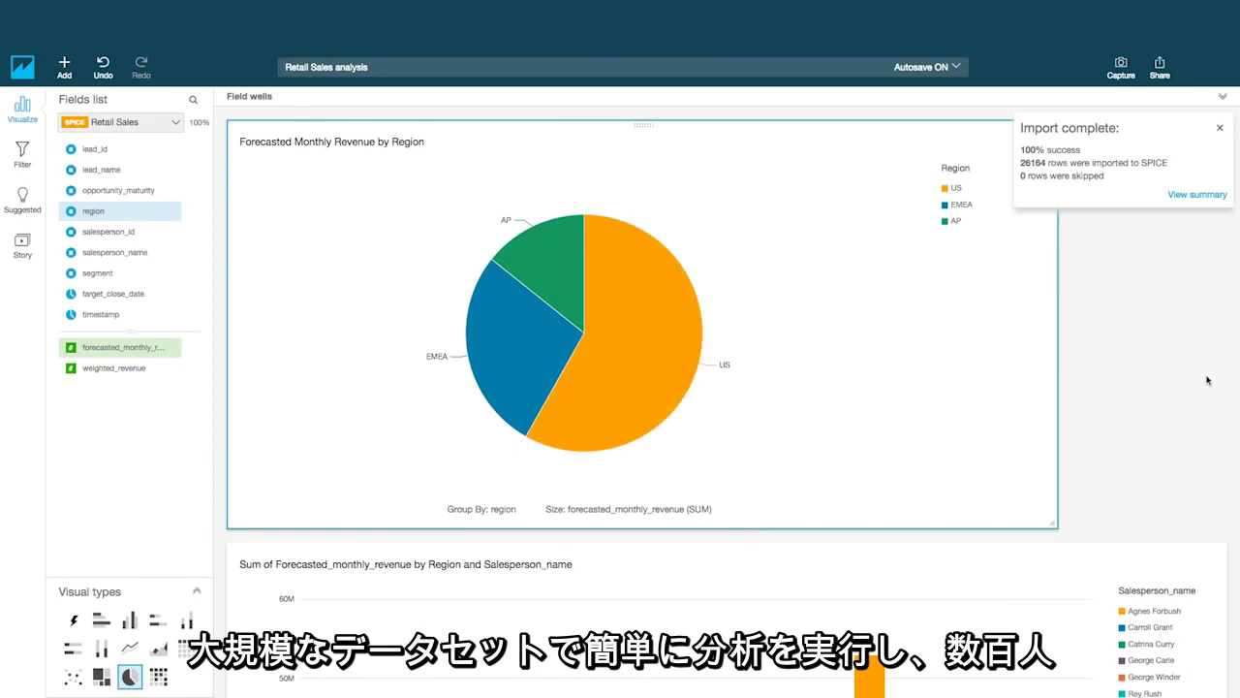
pyautogui.scroll(-3)
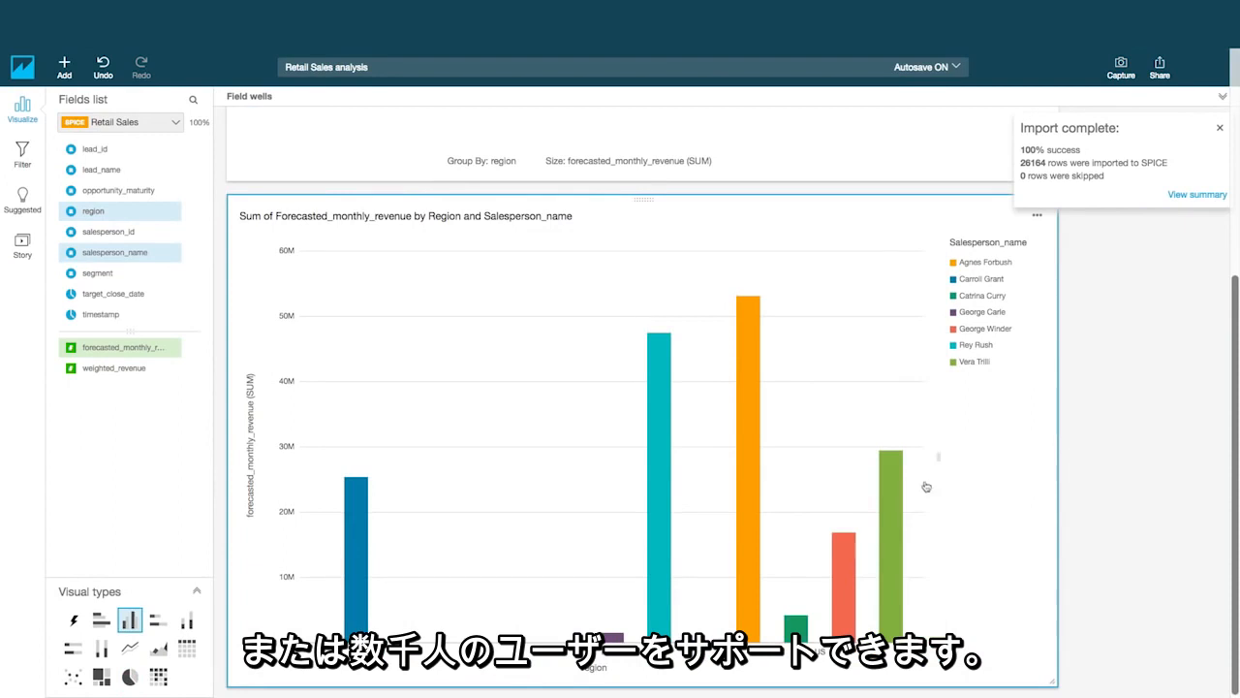
pyautogui.moveTo(751, 312)
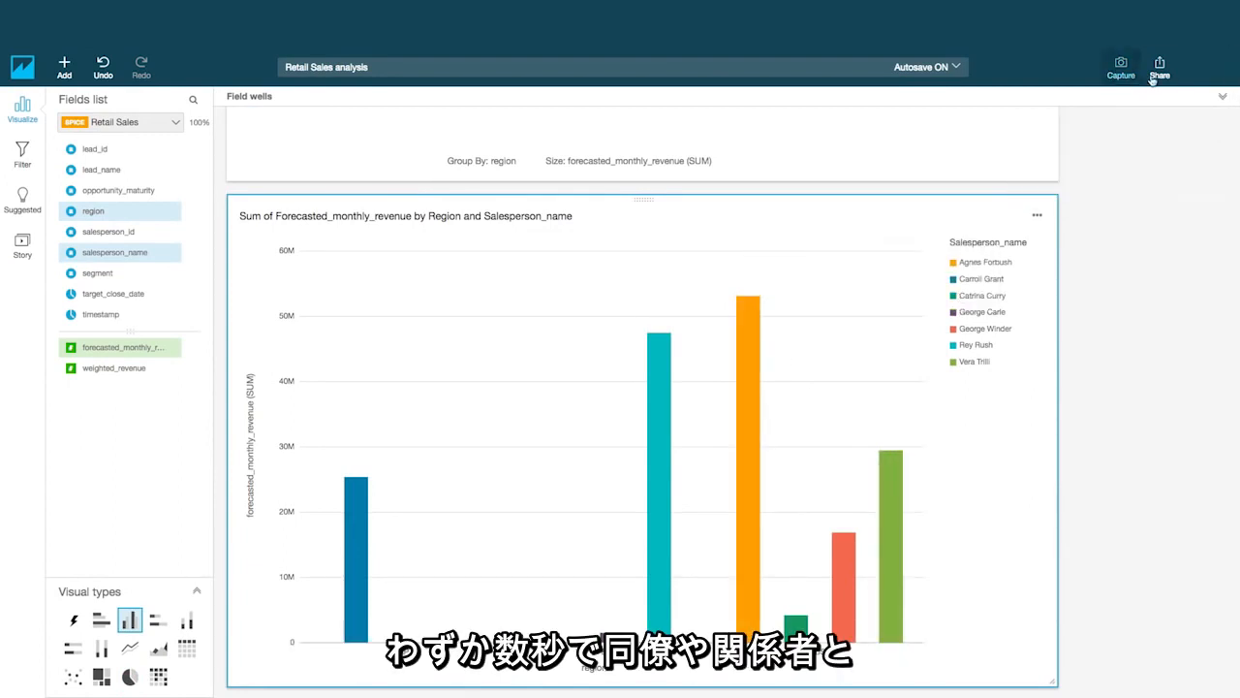
# Share the Retail Sales analysis with another user as COOWNER
pyautogui.click(1159, 65)
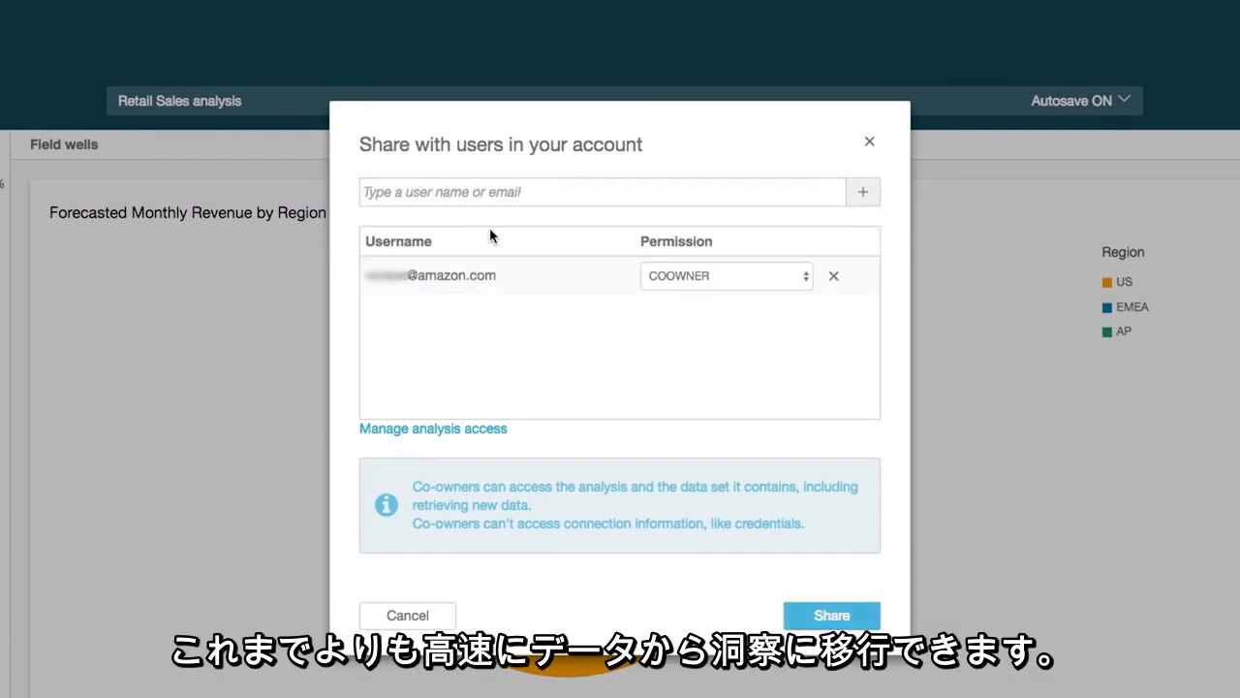
pyautogui.click(869, 141)
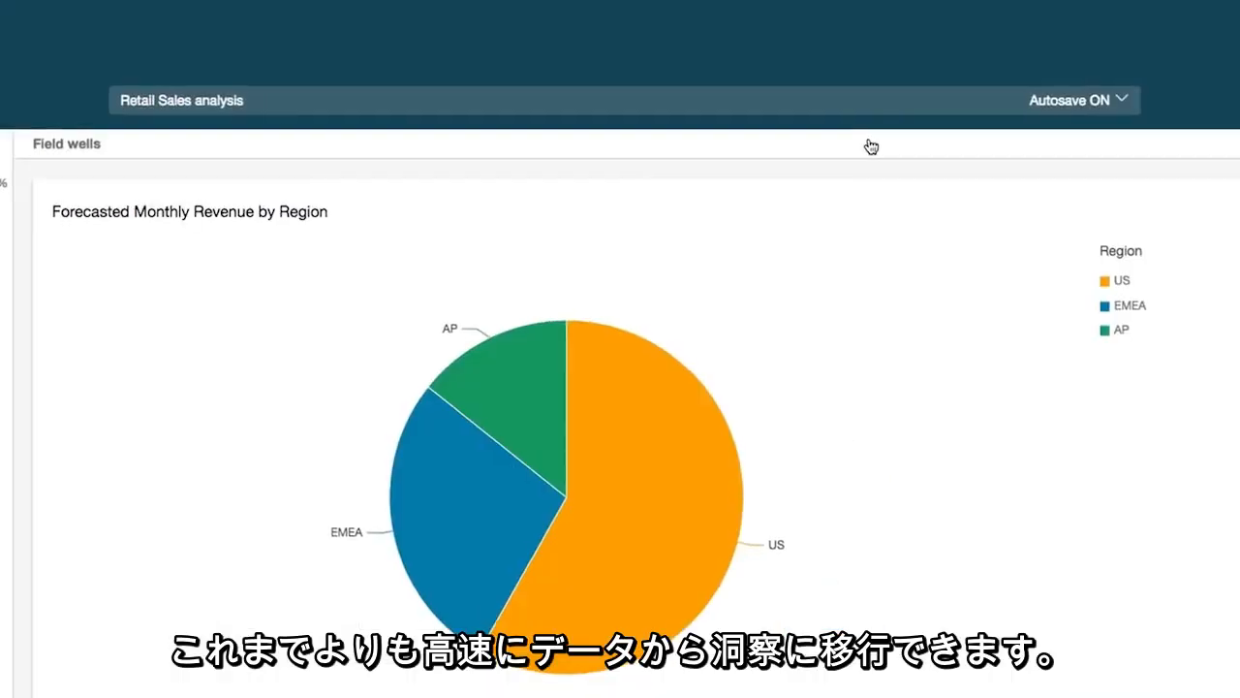